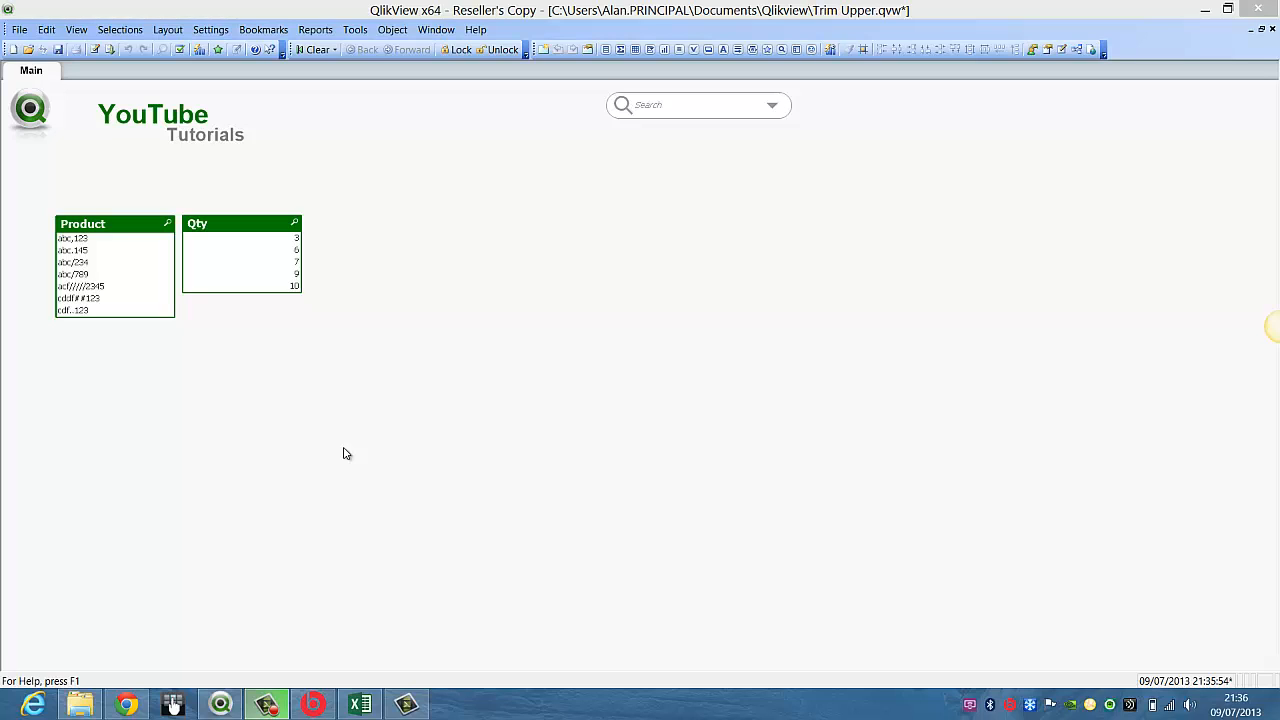
{"action": "mouse_move", "coordinate": [148, 264]}
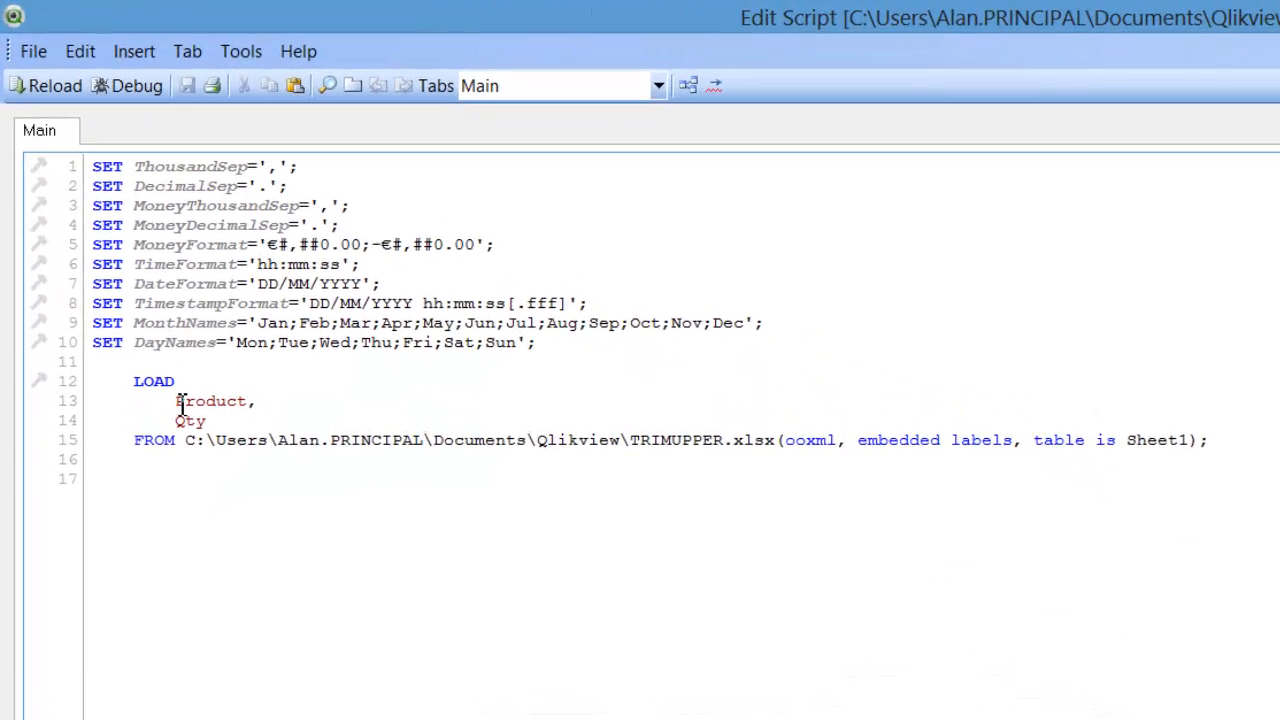
- Wrap Product in KEEPCHAR with the keep list 'abcdefg123456789' on the LOAD line
{"action": "type", "text": "KEE"}
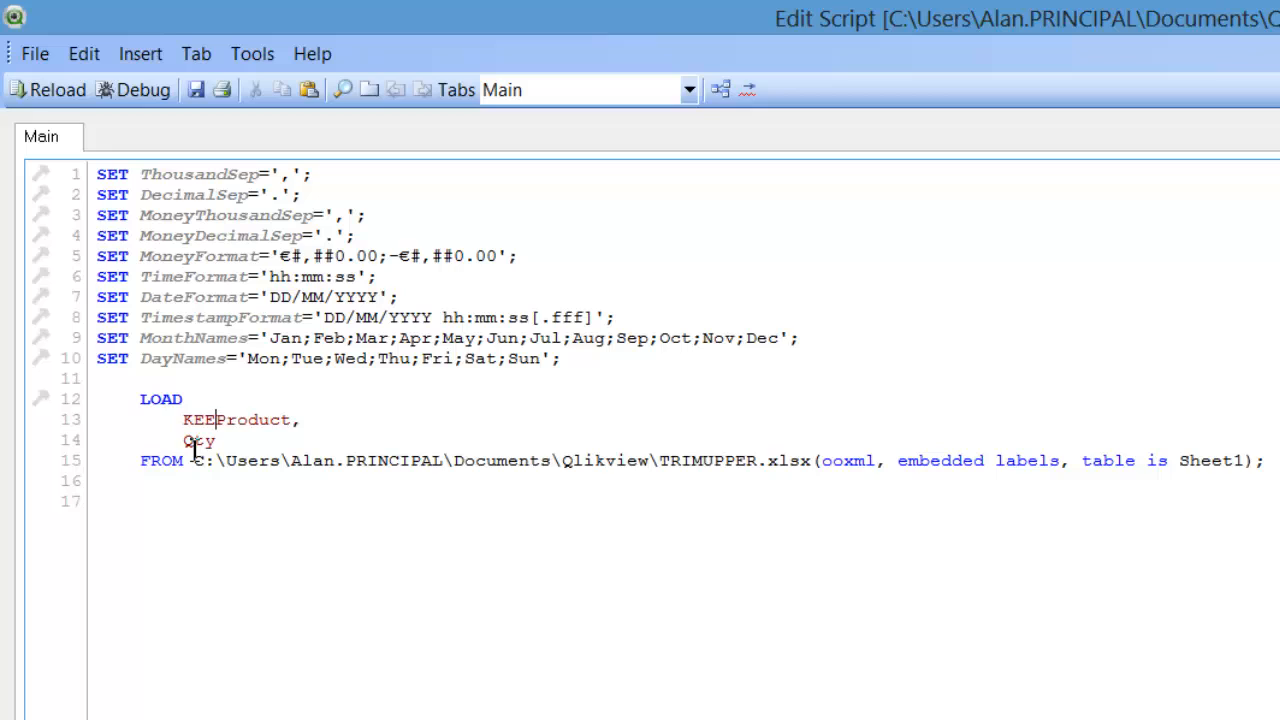
{"action": "type", "text": "CHAR("}
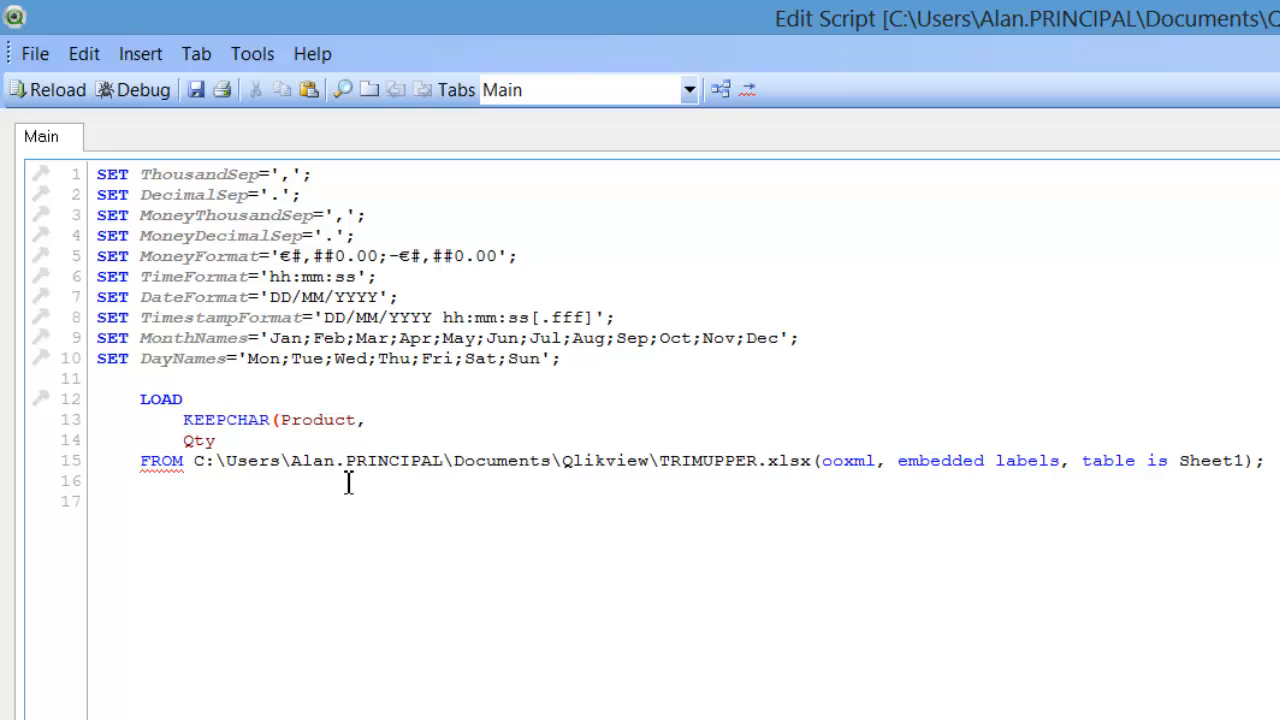
{"action": "type", "text": "'',"}
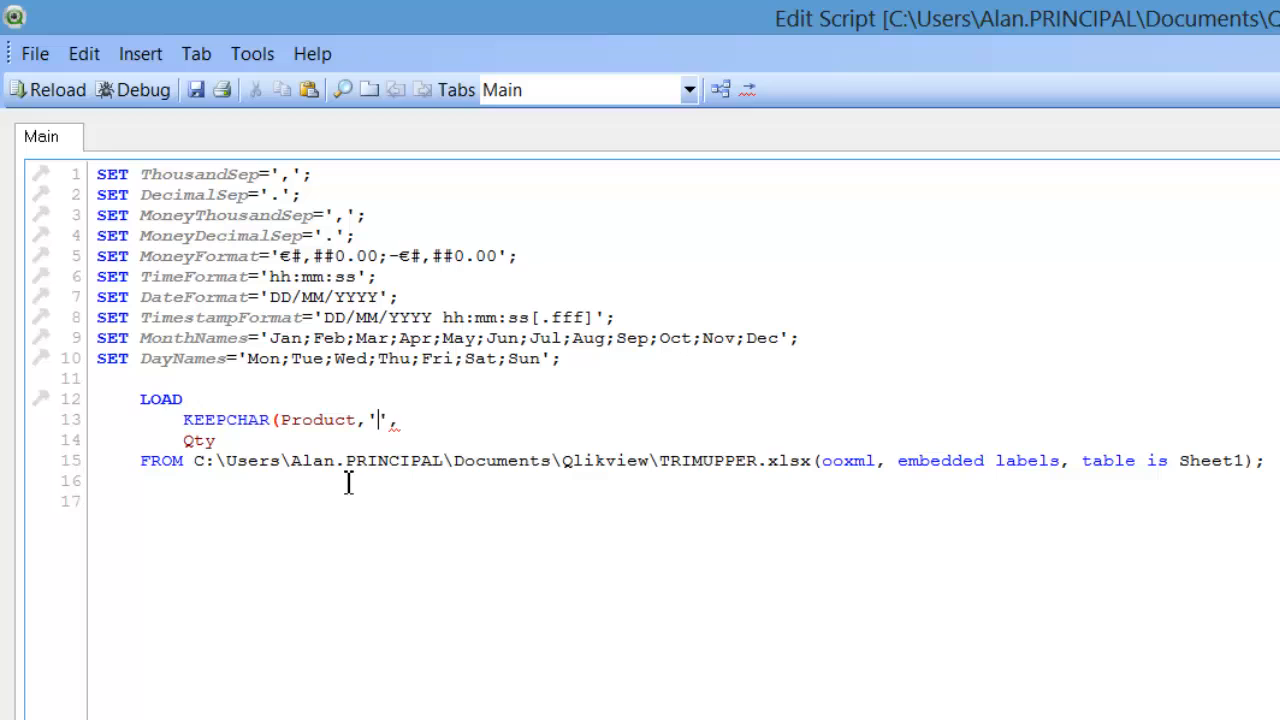
{"action": "type", "text": "a"}
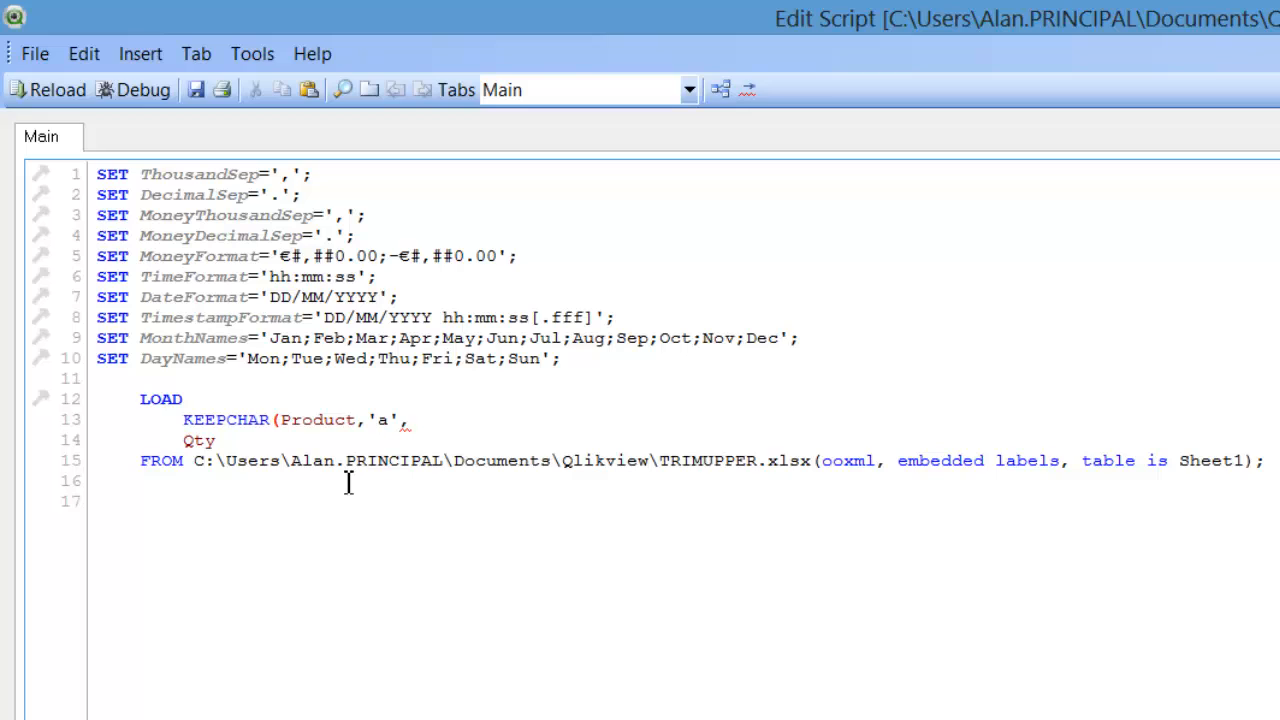
{"action": "type", "text": "bcd"}
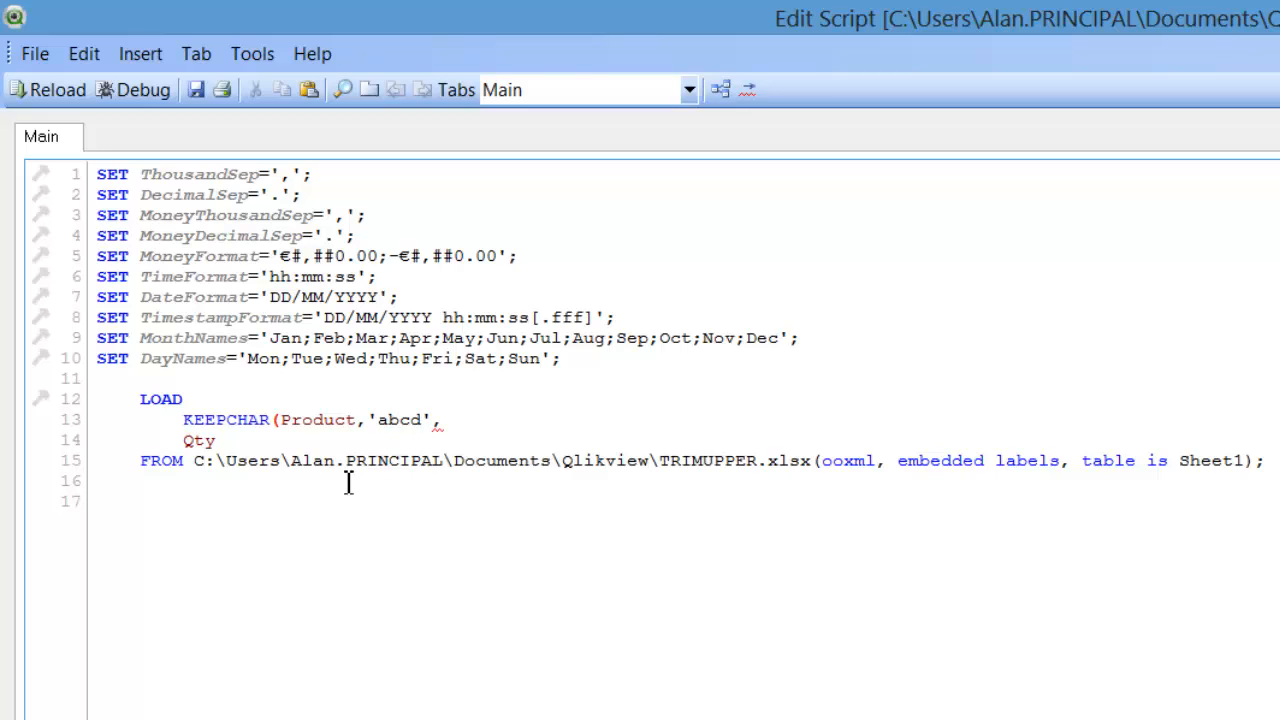
{"action": "type", "text": "efg"}
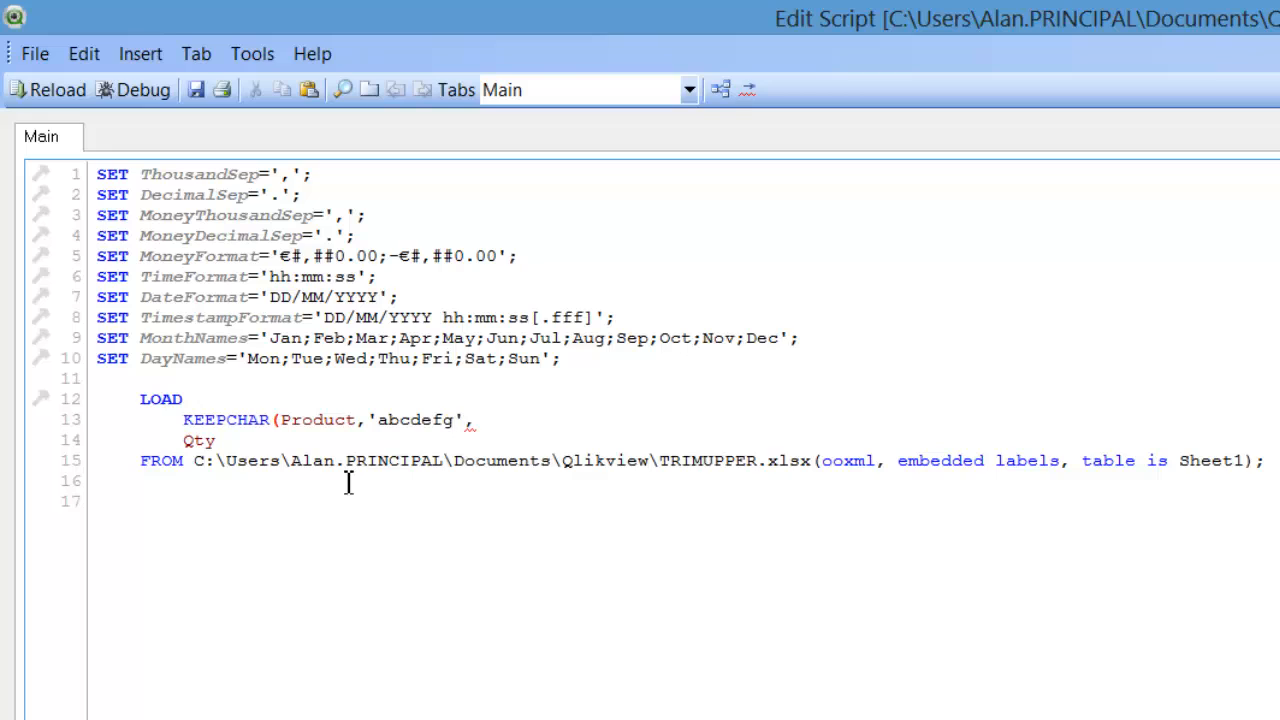
{"action": "type", "text": "123456"}
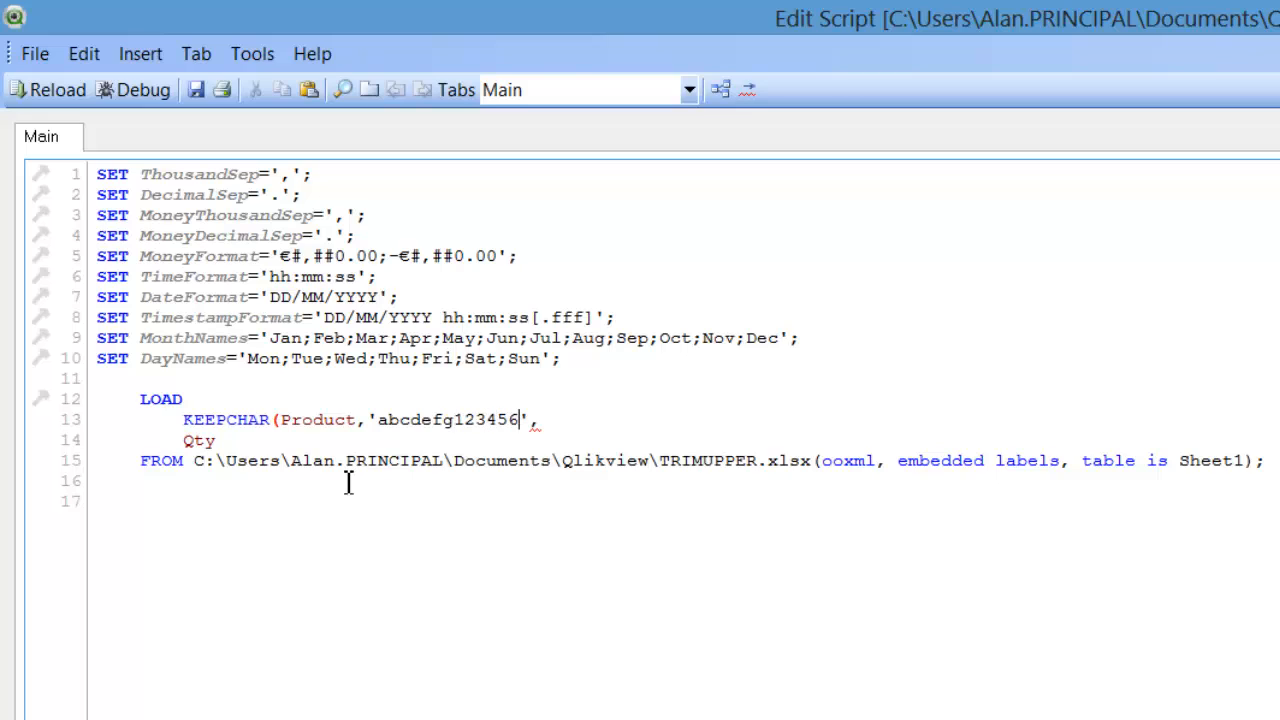
{"action": "type", "text": "789"}
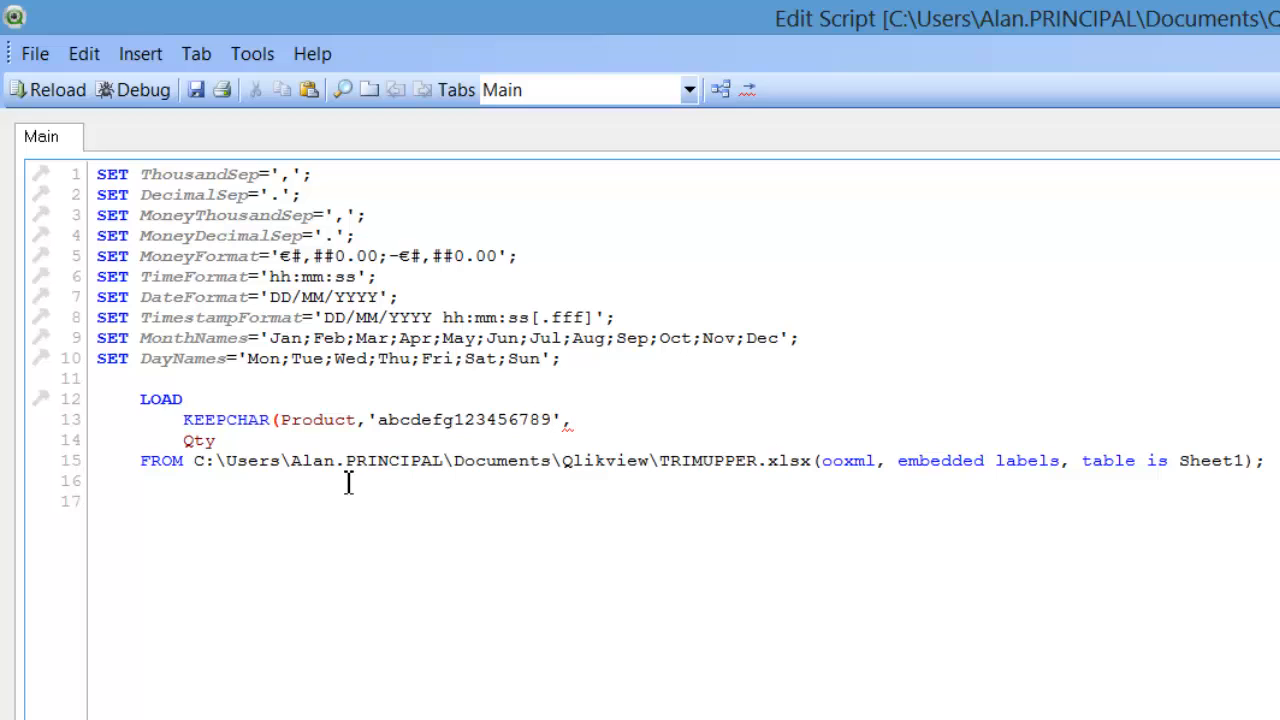
- Close the KEEPCHAR call and alias the cleaned field as Product
{"action": "left_click", "coordinate": [552, 420]}
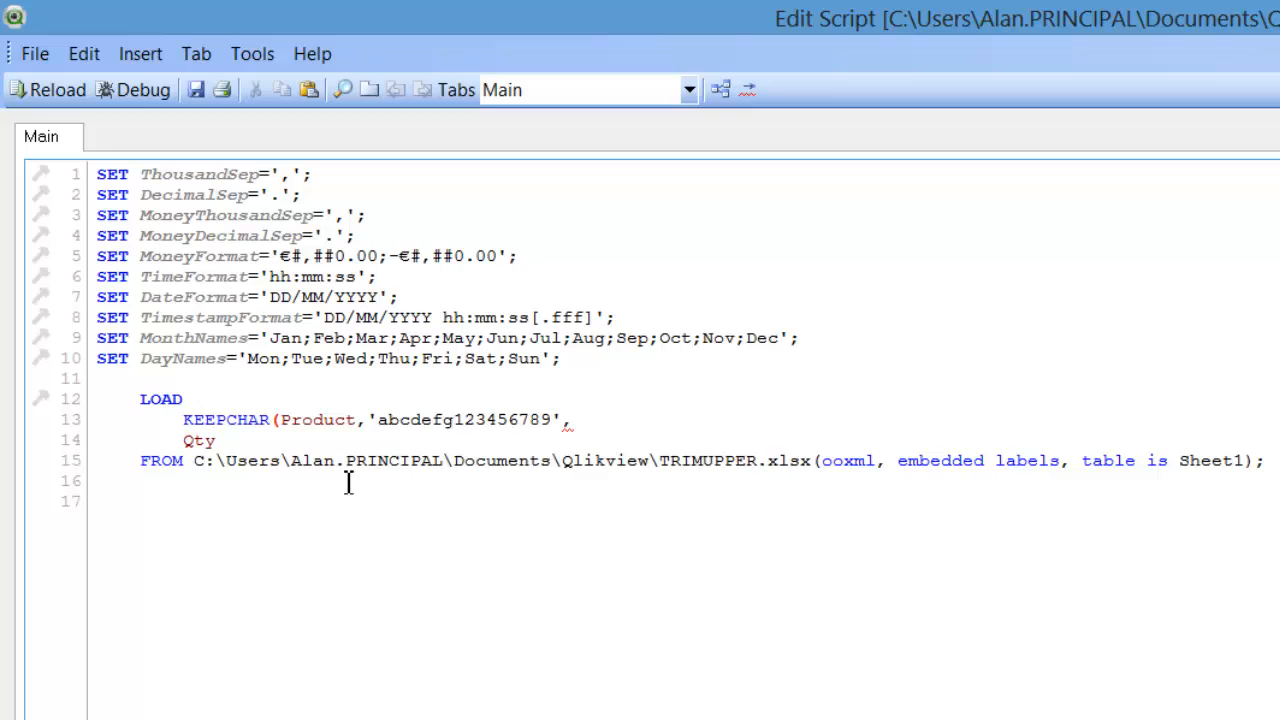
{"action": "type", "text": ")"}
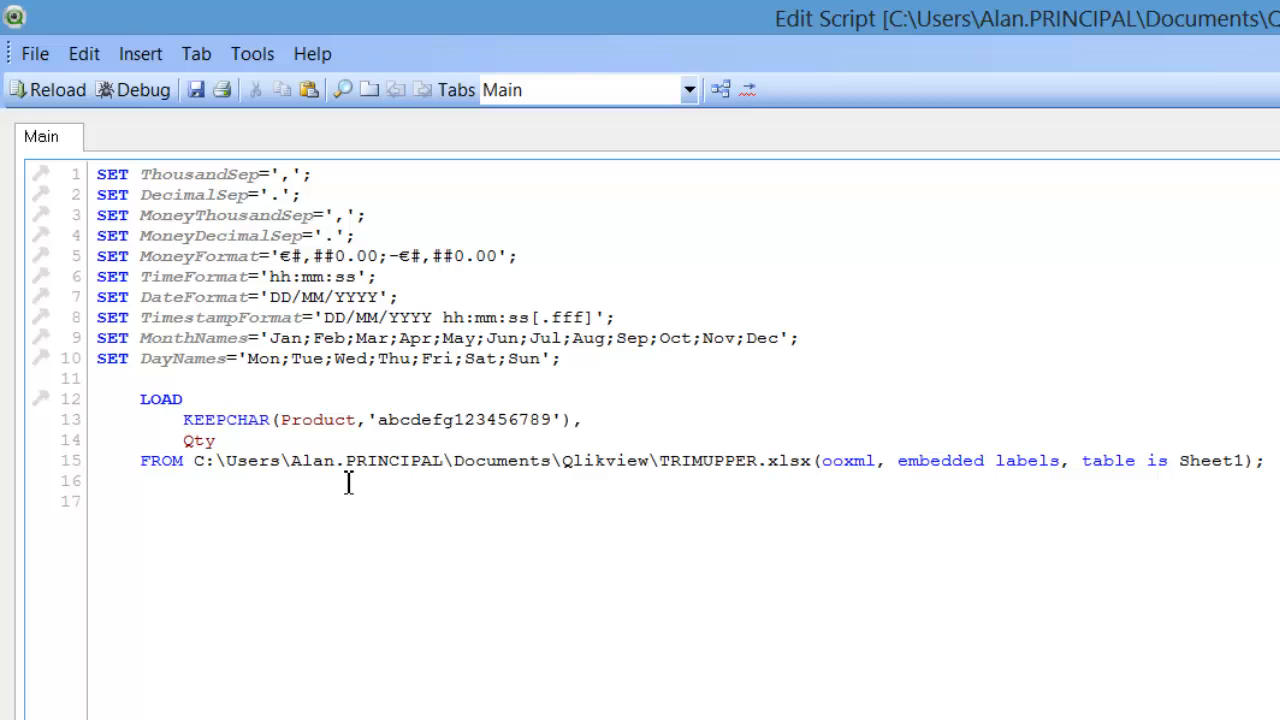
{"action": "type", "text": "as"}
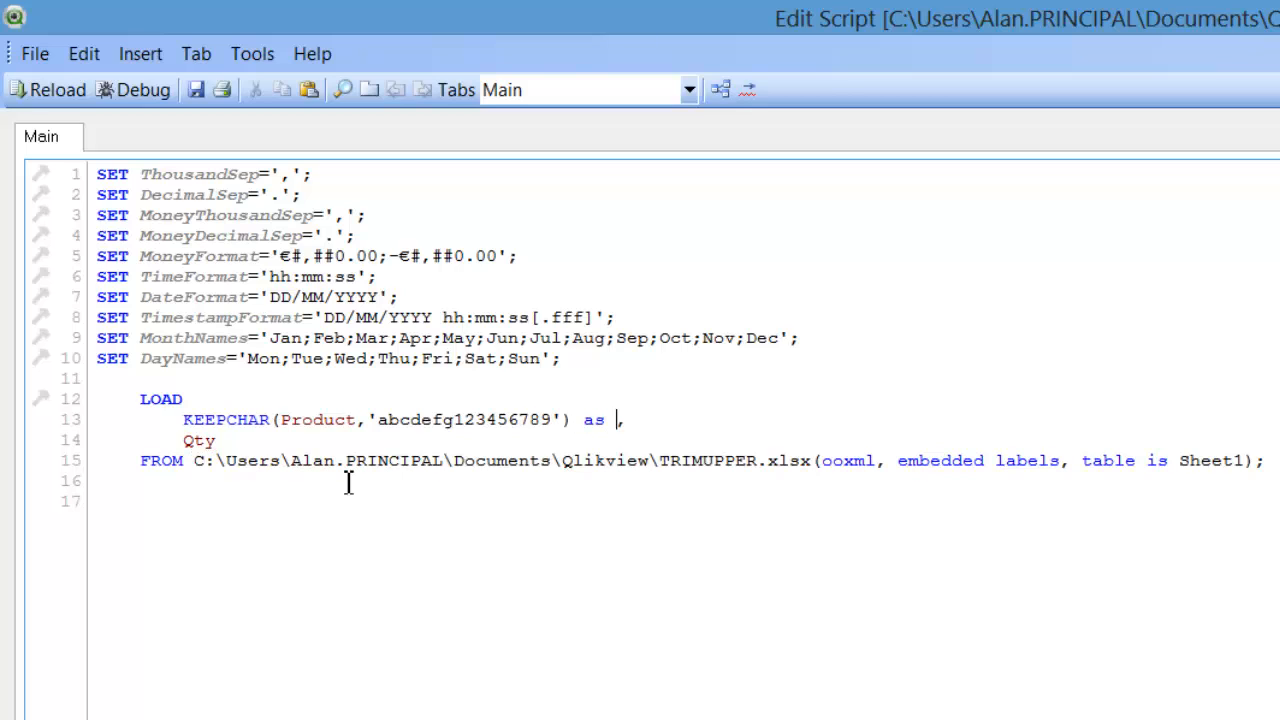
{"action": "type", "text": "Pro"}
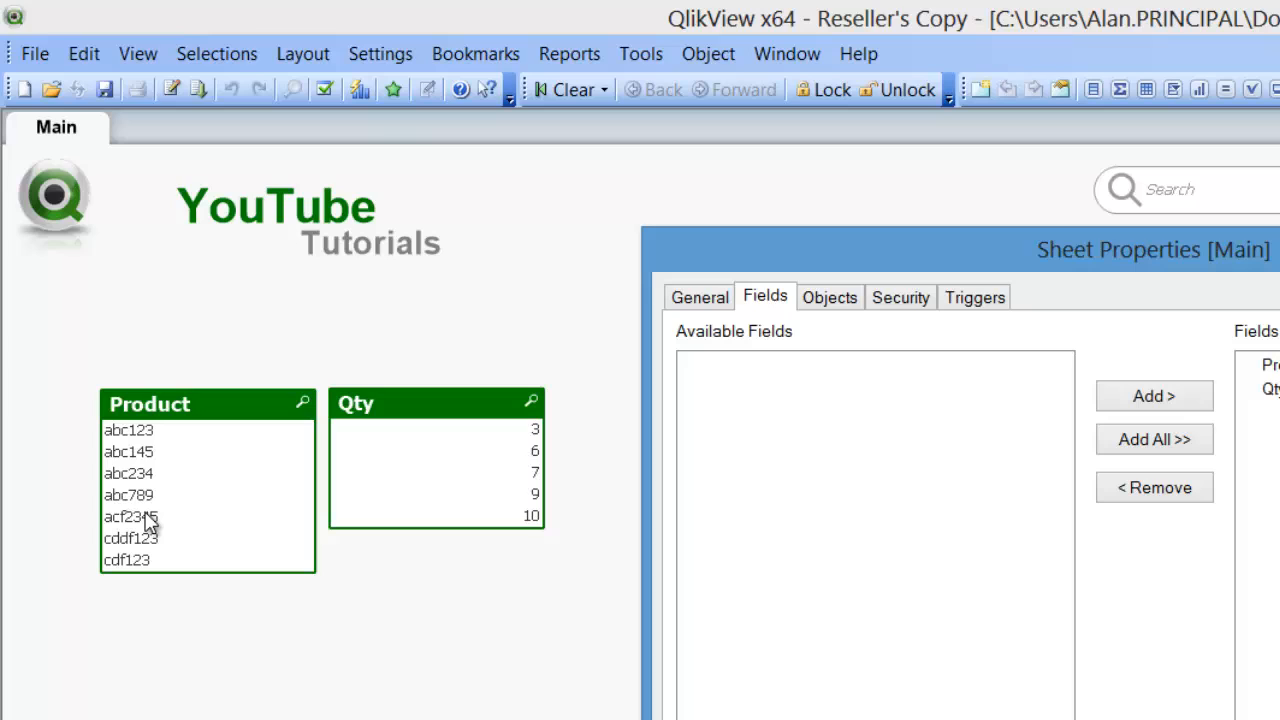
{"action": "mouse_move", "coordinate": [128, 440]}
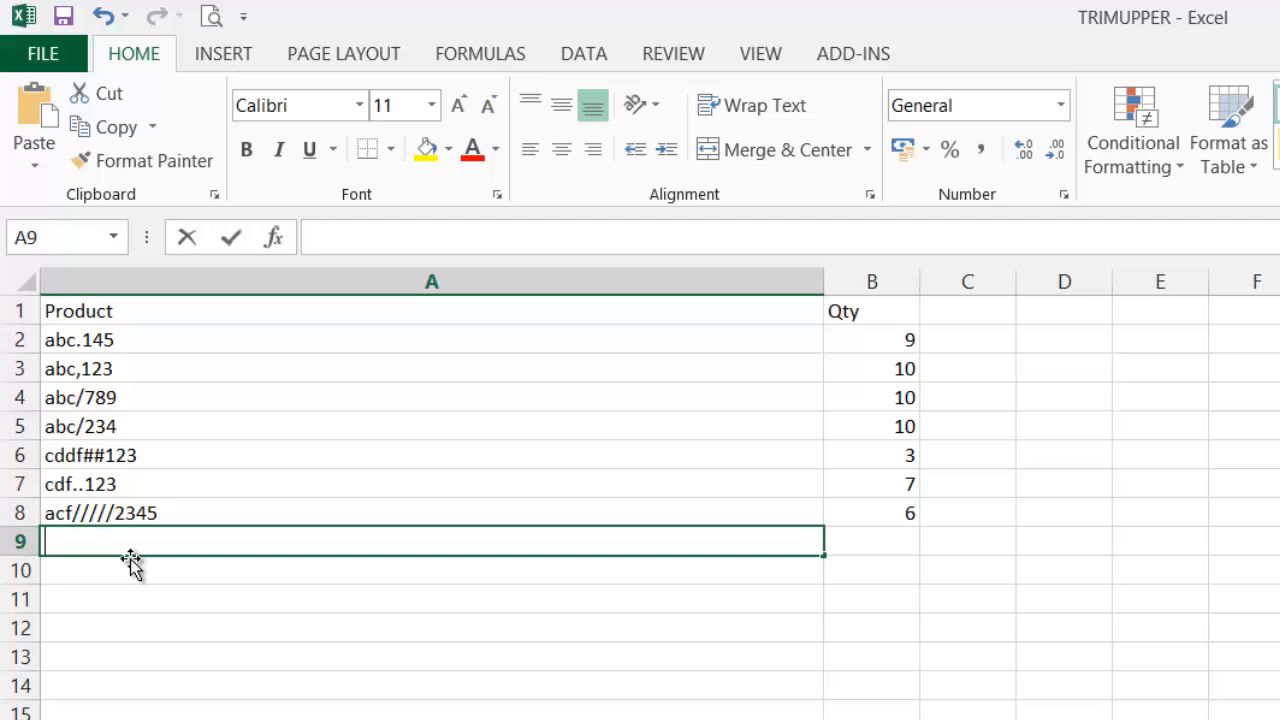
- Enter the uppercase test product ABC..456 in the Excel Product column
{"action": "type", "text": "ABC"}
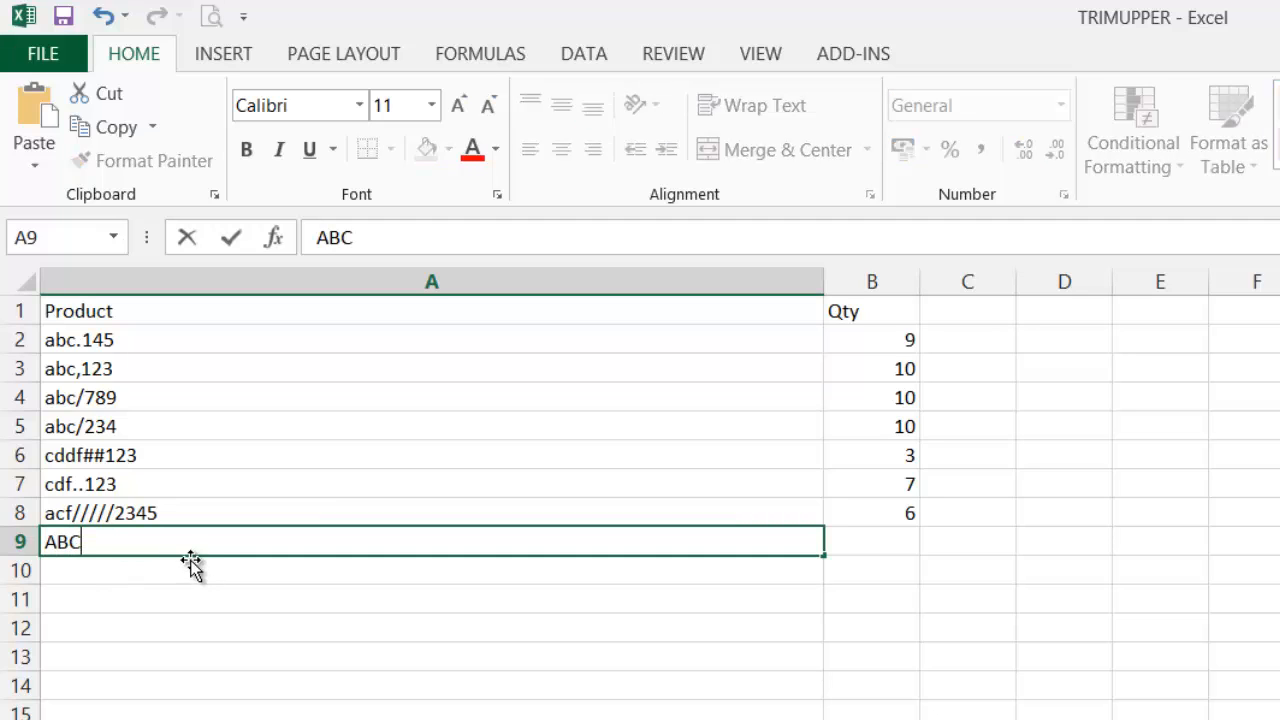
{"action": "type", "text": ".."}
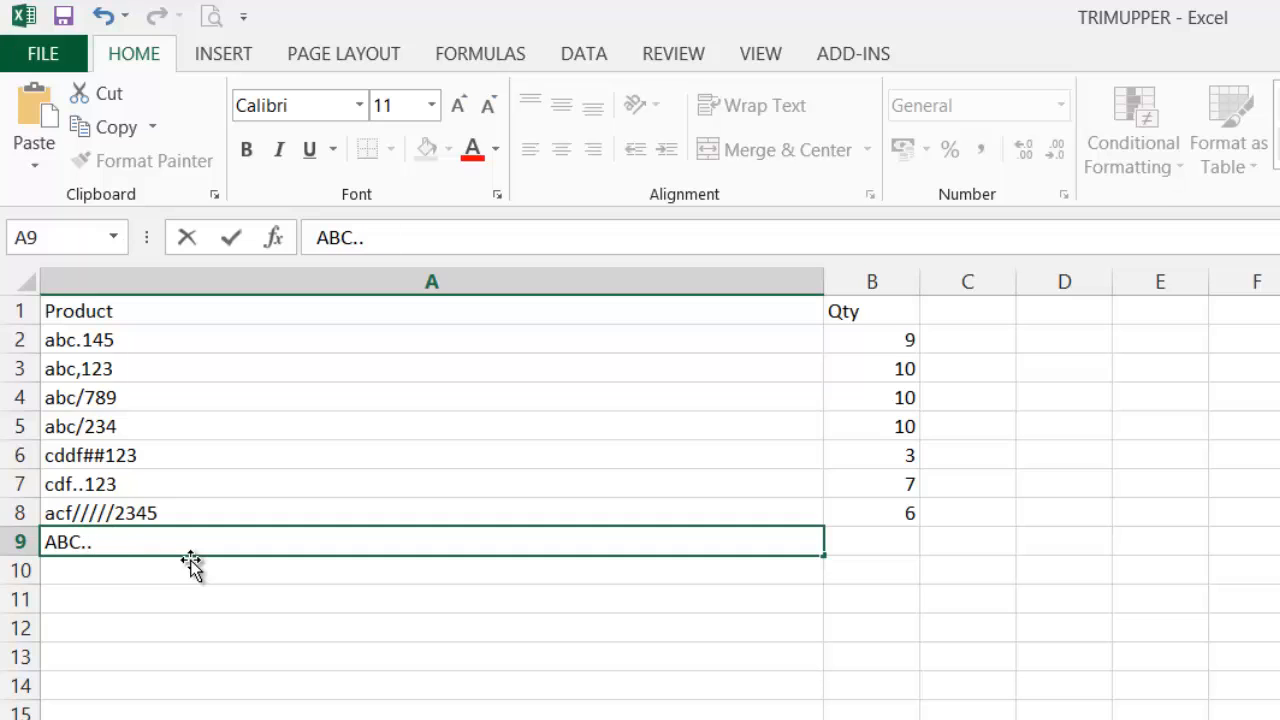
{"action": "type", "text": "456"}
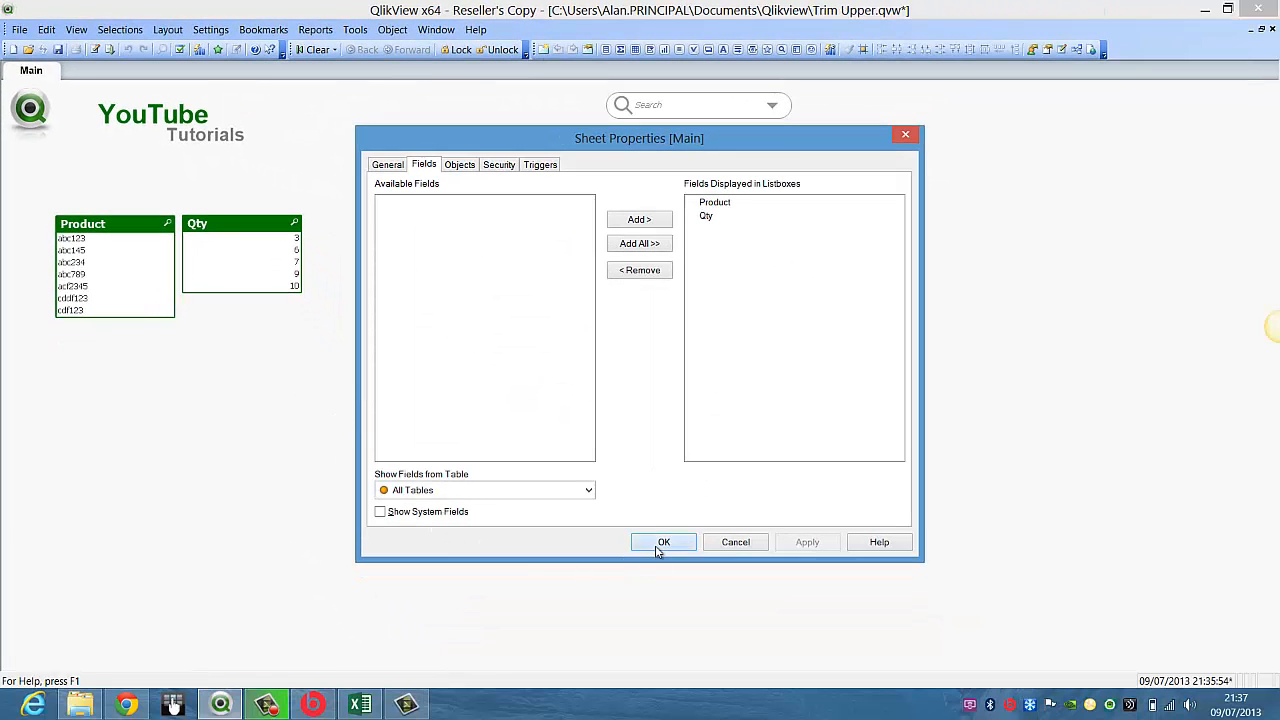
- Confirm the Sheet Properties dialog to return to the reloaded Product and Qty listboxes
{"action": "left_click", "coordinate": [664, 540]}
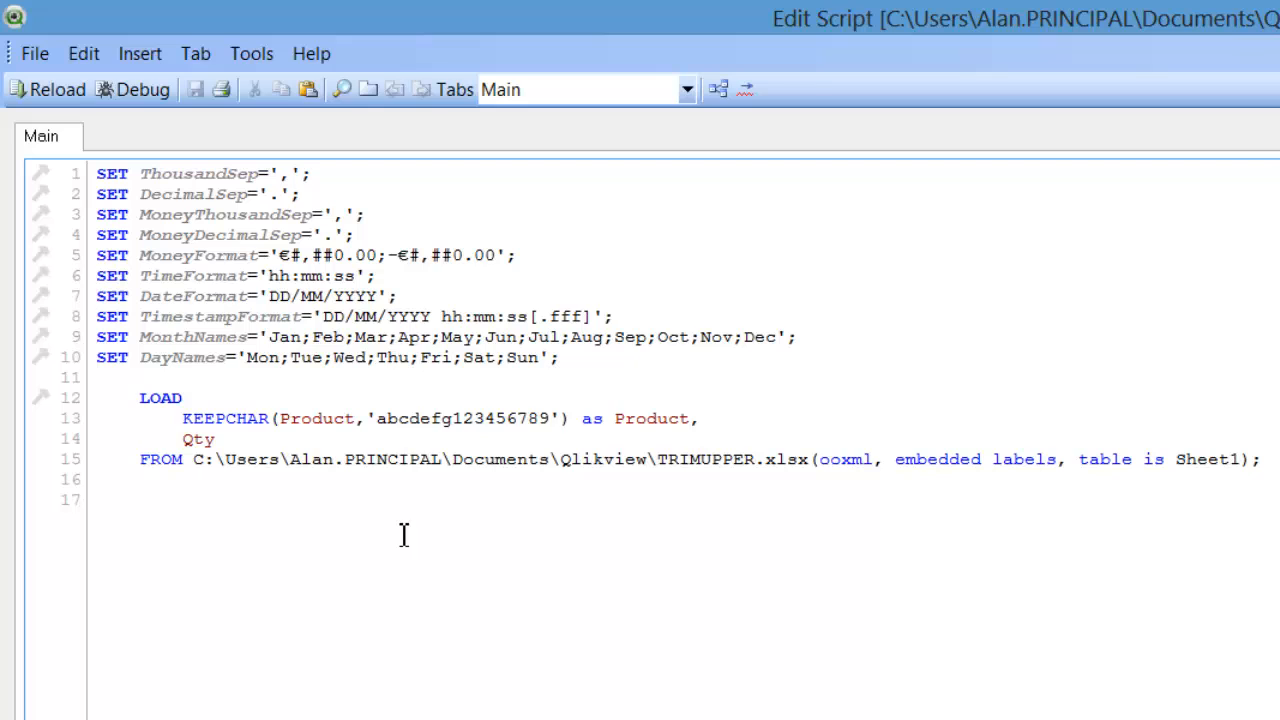
{"action": "mouse_move", "coordinate": [436, 596]}
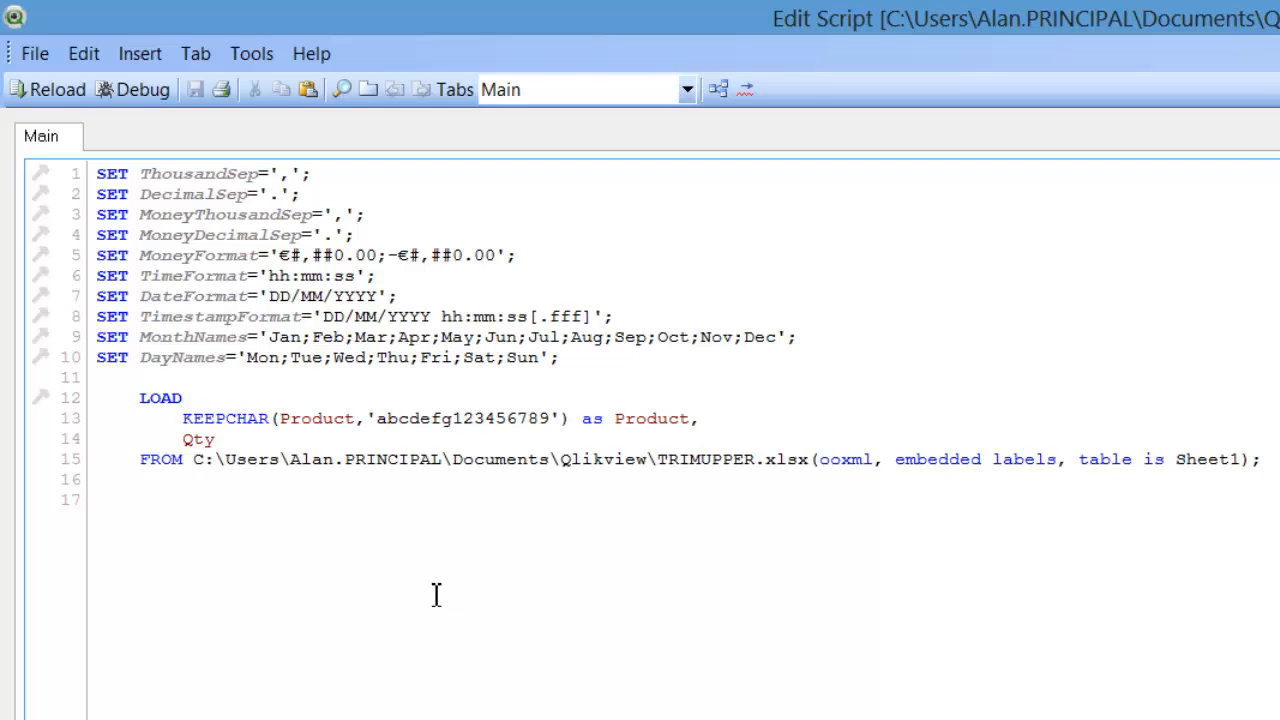
- Extend the KEEPCHAR list to 'ABCabcdefg123456789' and reload so ABC456 appears
{"action": "type", "text": "ABC"}
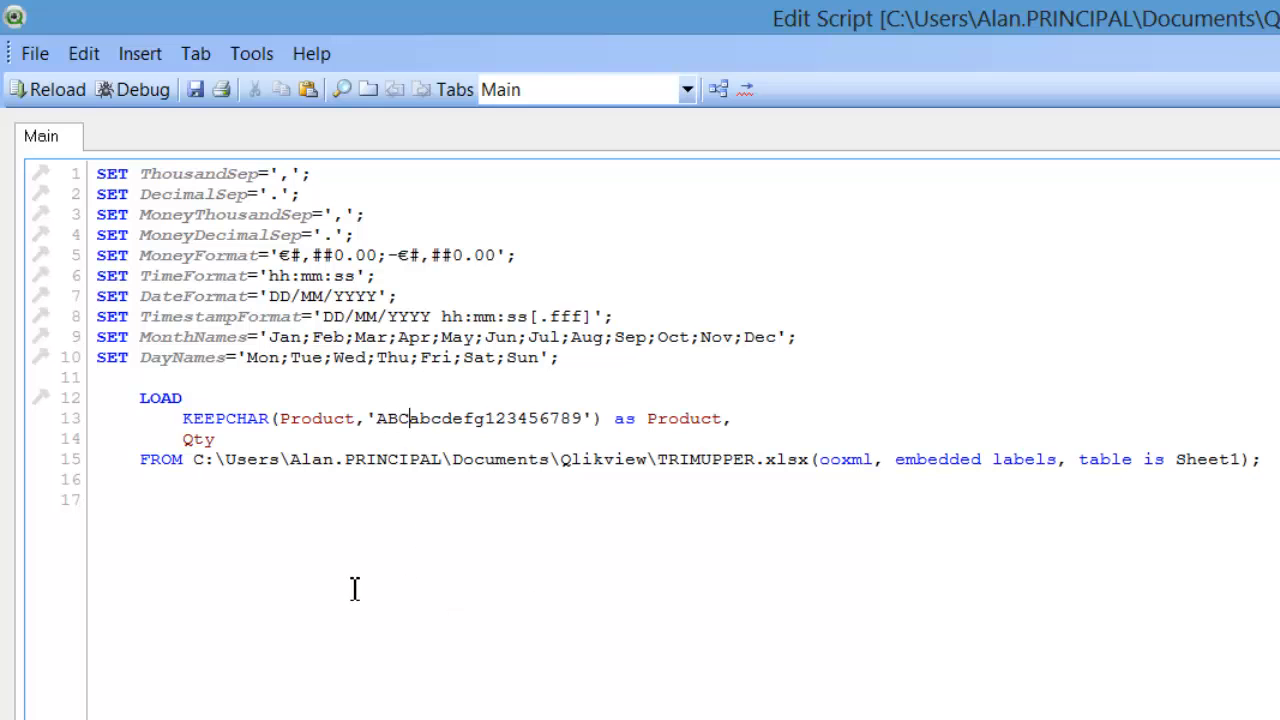
{"action": "left_click", "coordinate": [46, 88]}
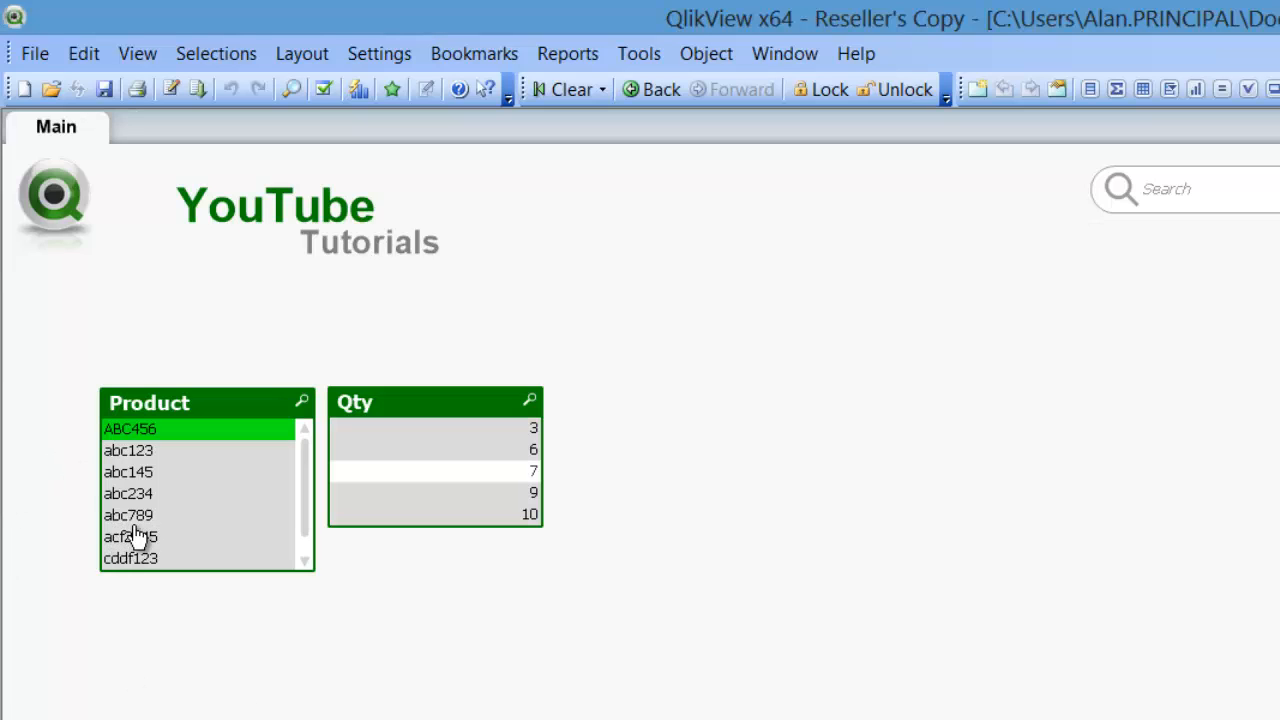
{"action": "mouse_move", "coordinate": [204, 500]}
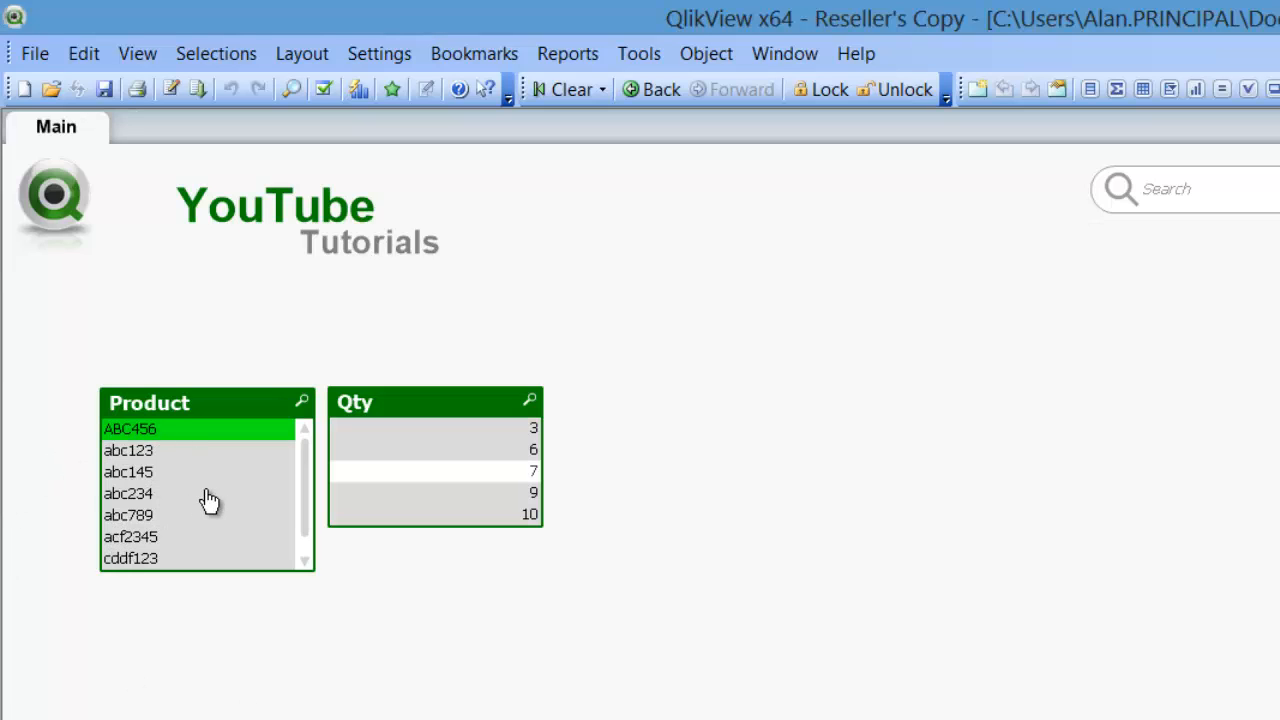